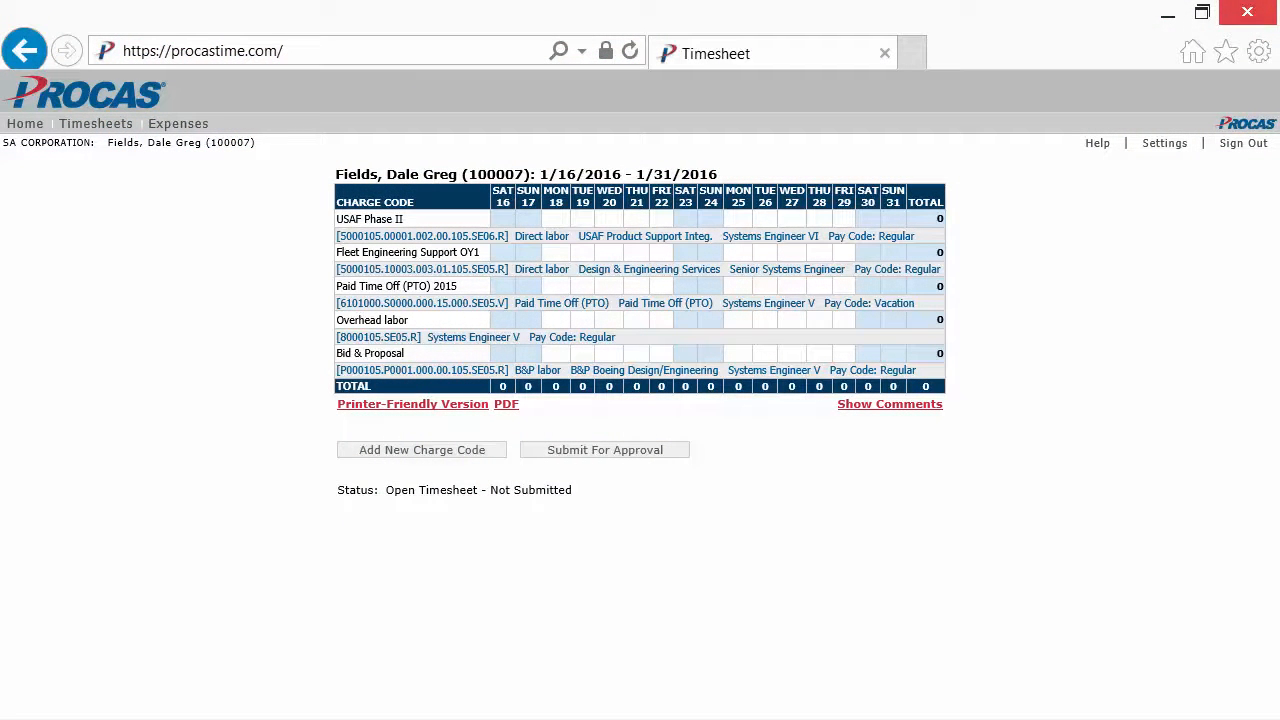
{"action": "mouse_move", "coordinate": [172, 168]}
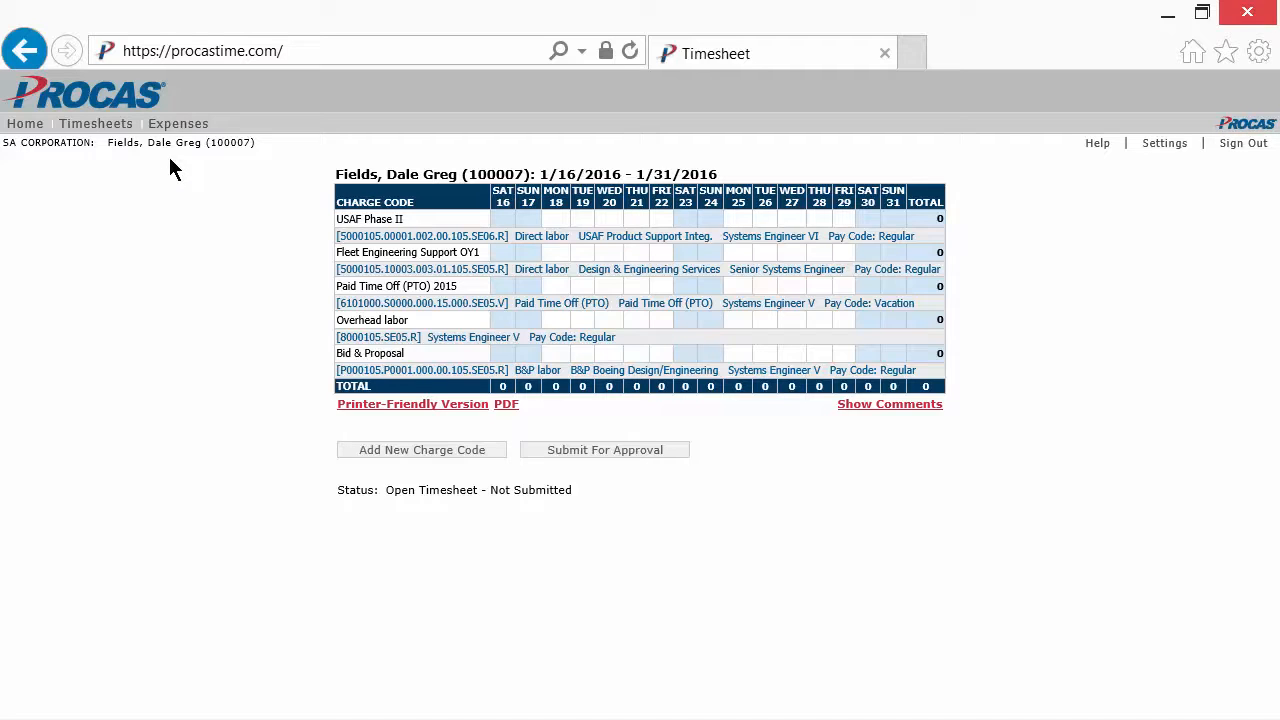
{"action": "mouse_move", "coordinate": [178, 124]}
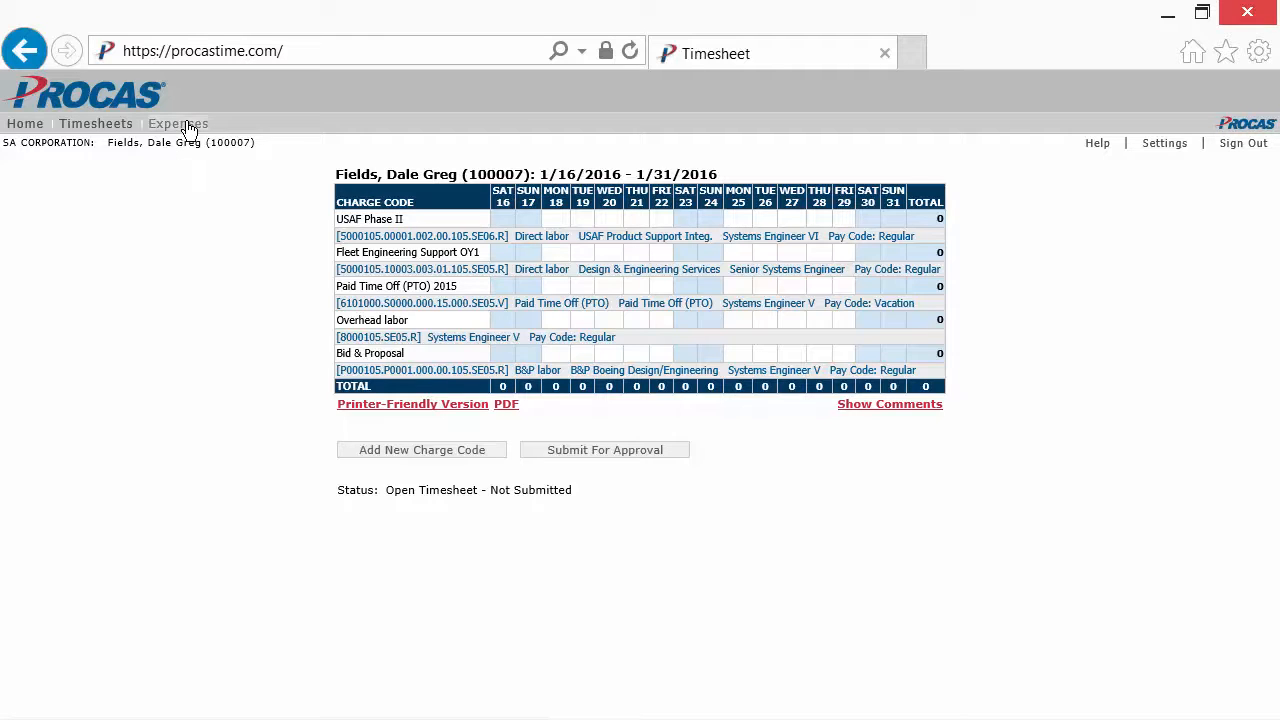
- Go to the Expenses area to reach the Expense Report Menu
{"action": "left_click", "coordinate": [176, 124]}
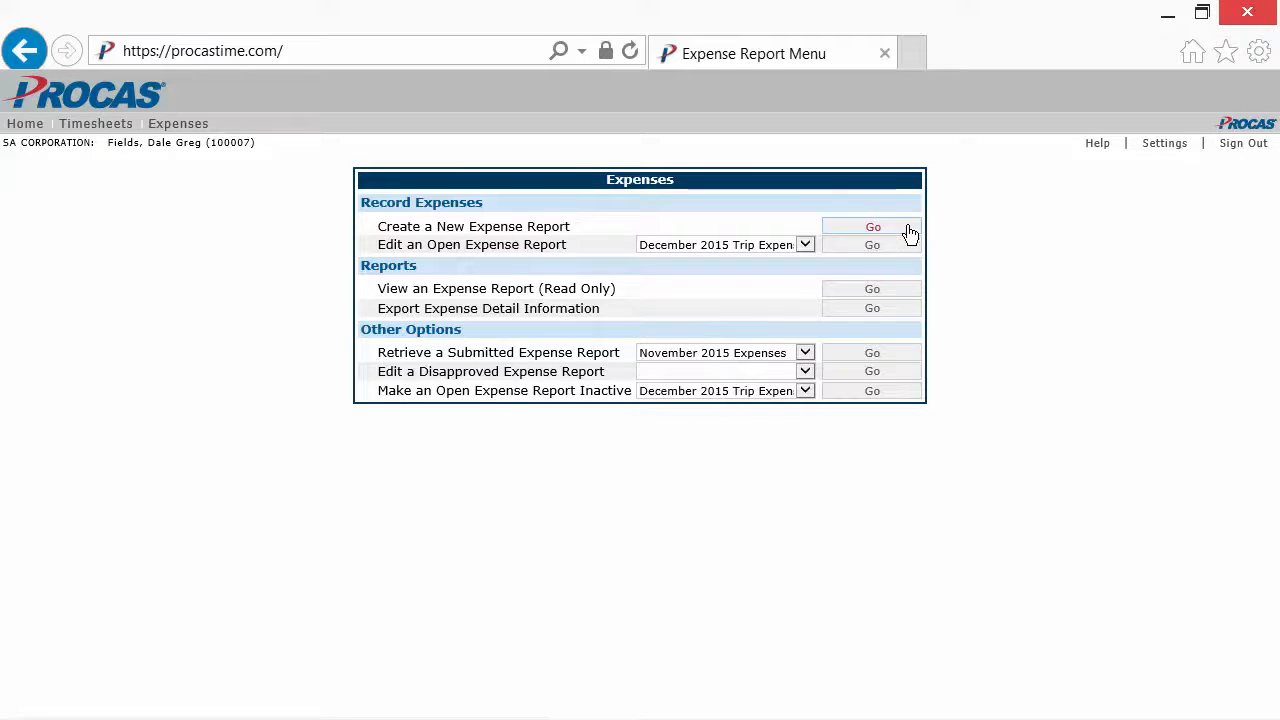
- Start a new expense report so the blank Create/Edit form appears
{"action": "left_click", "coordinate": [872, 226]}
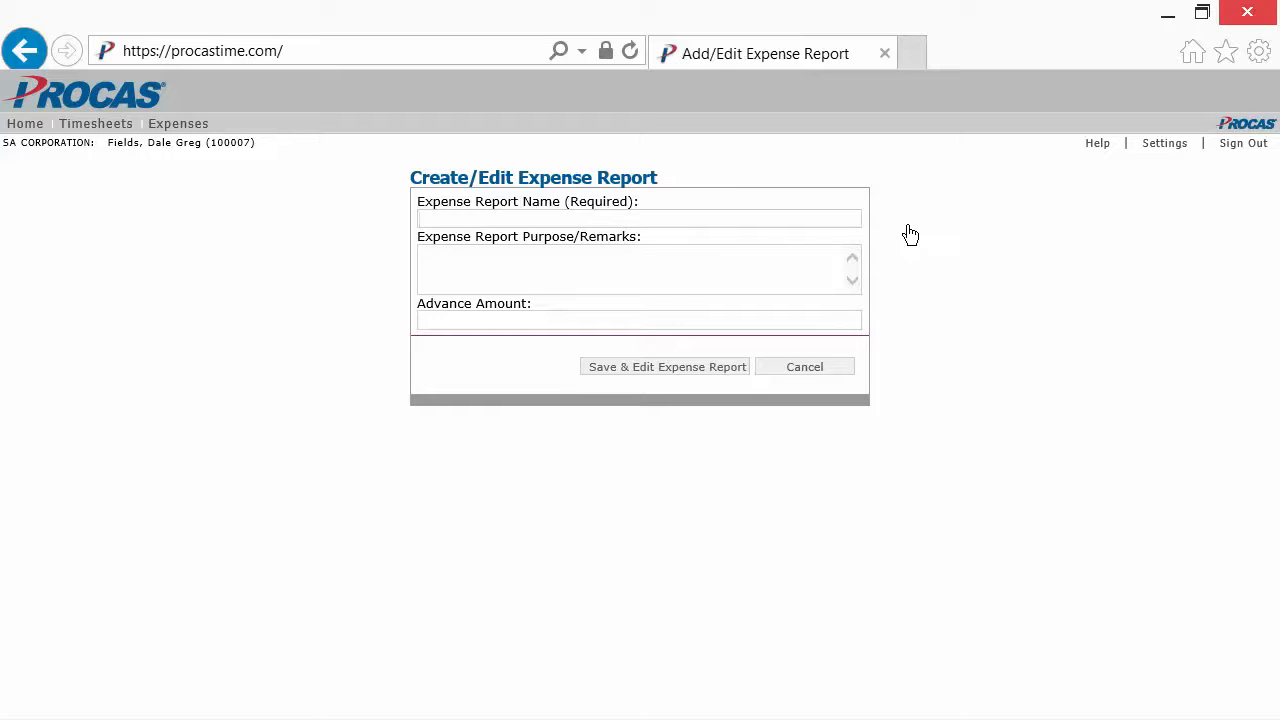
- Name the report 'January 2016 Trip Expenses'
{"action": "left_click", "coordinate": [638, 218]}
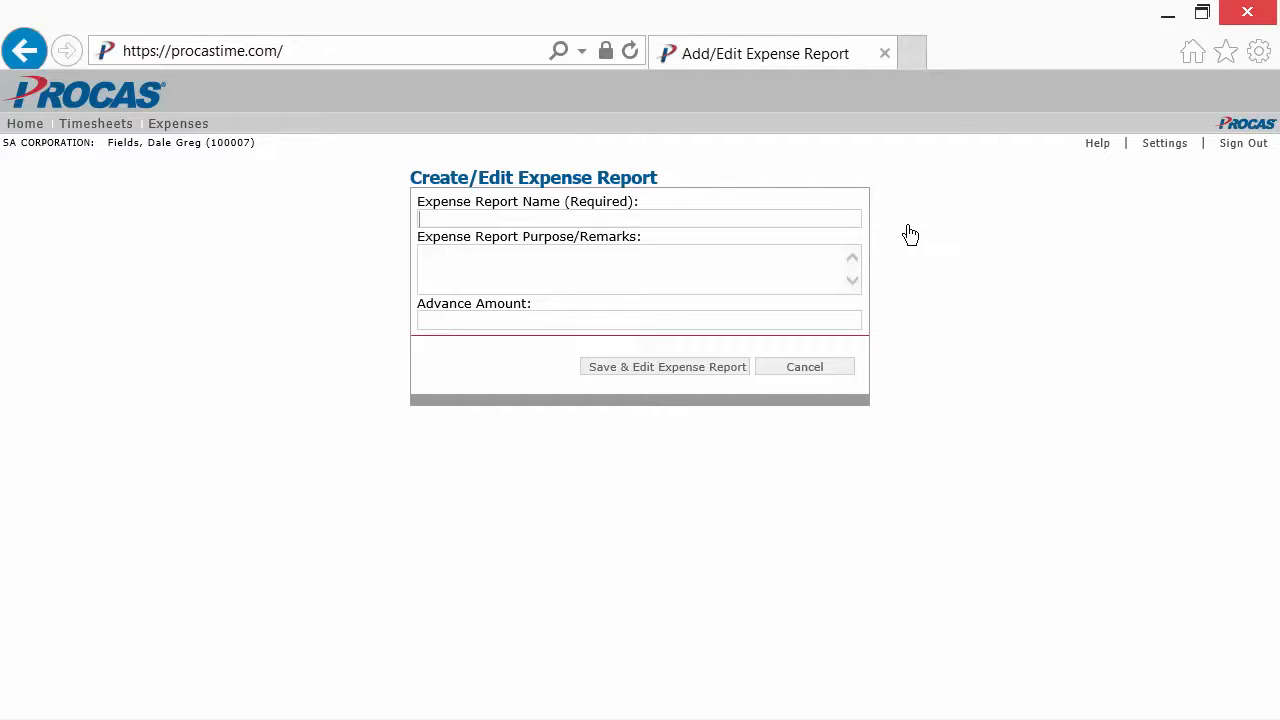
{"action": "type", "text": "January 20"}
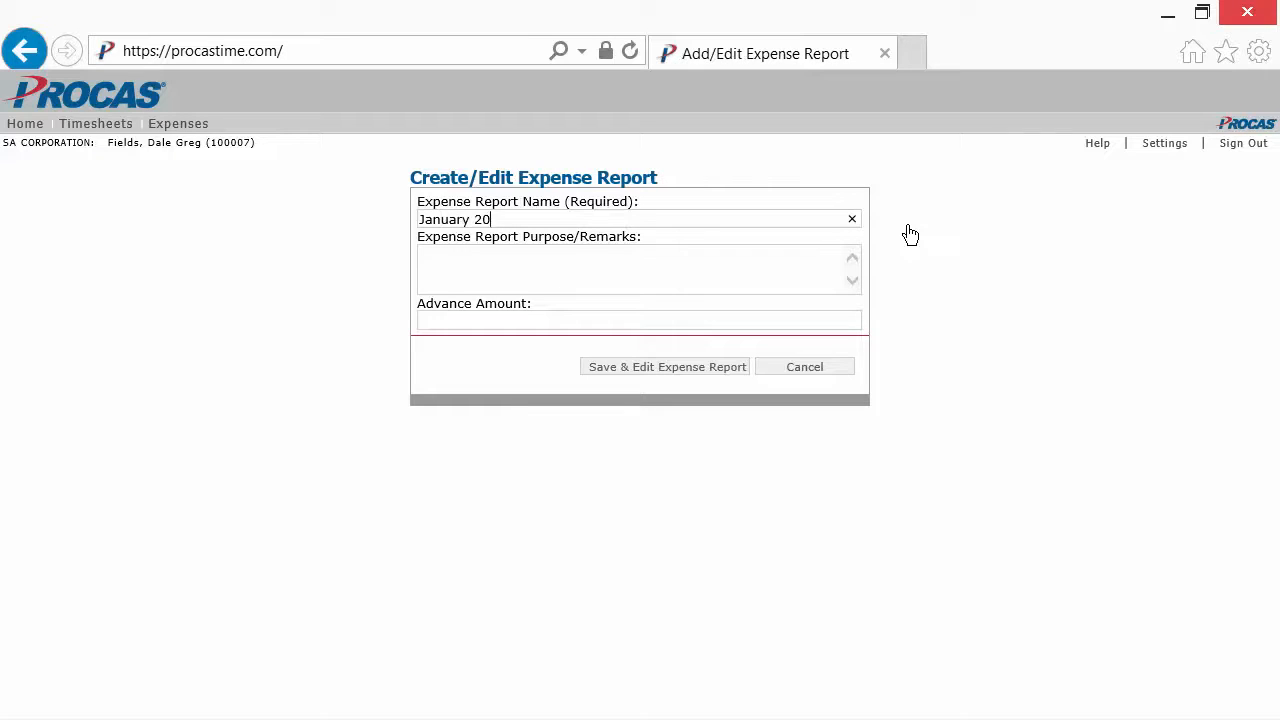
{"action": "type", "text": "16 Trip Expenses"}
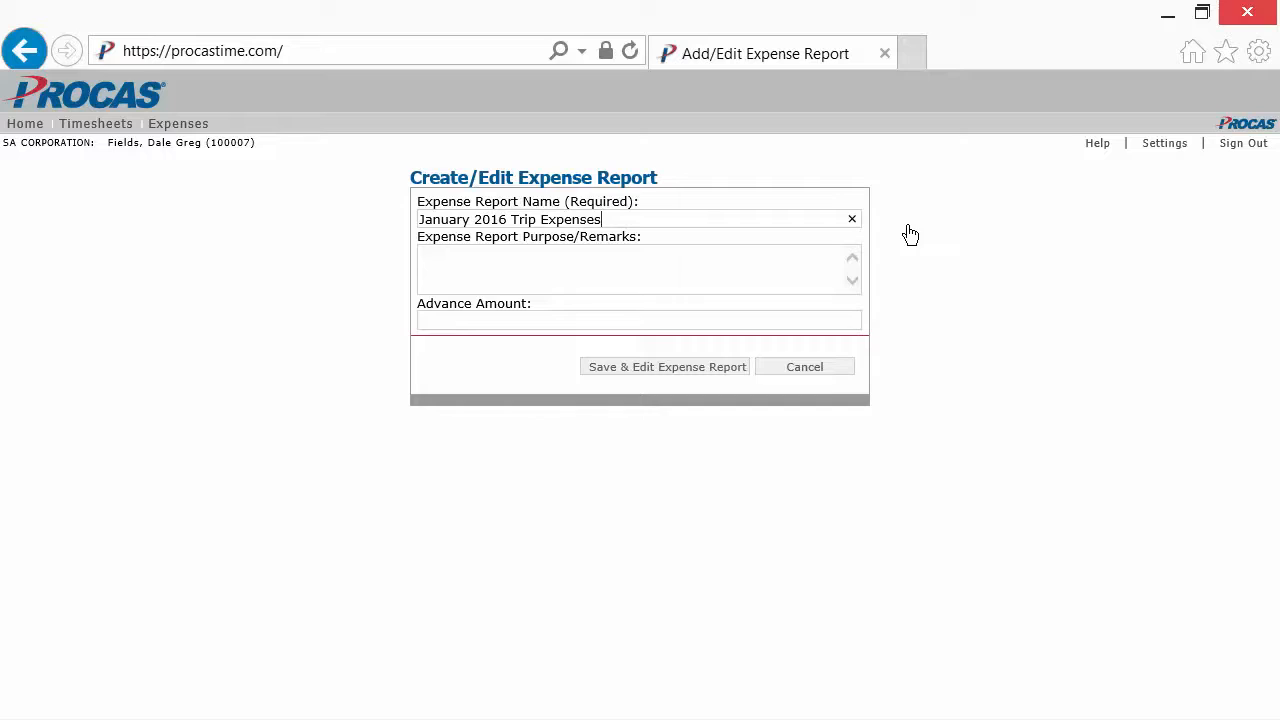
- Enter purpose 'Trip to Hickam AFB for site visit with team.' and advance amount 100
{"action": "left_click", "coordinate": [638, 268]}
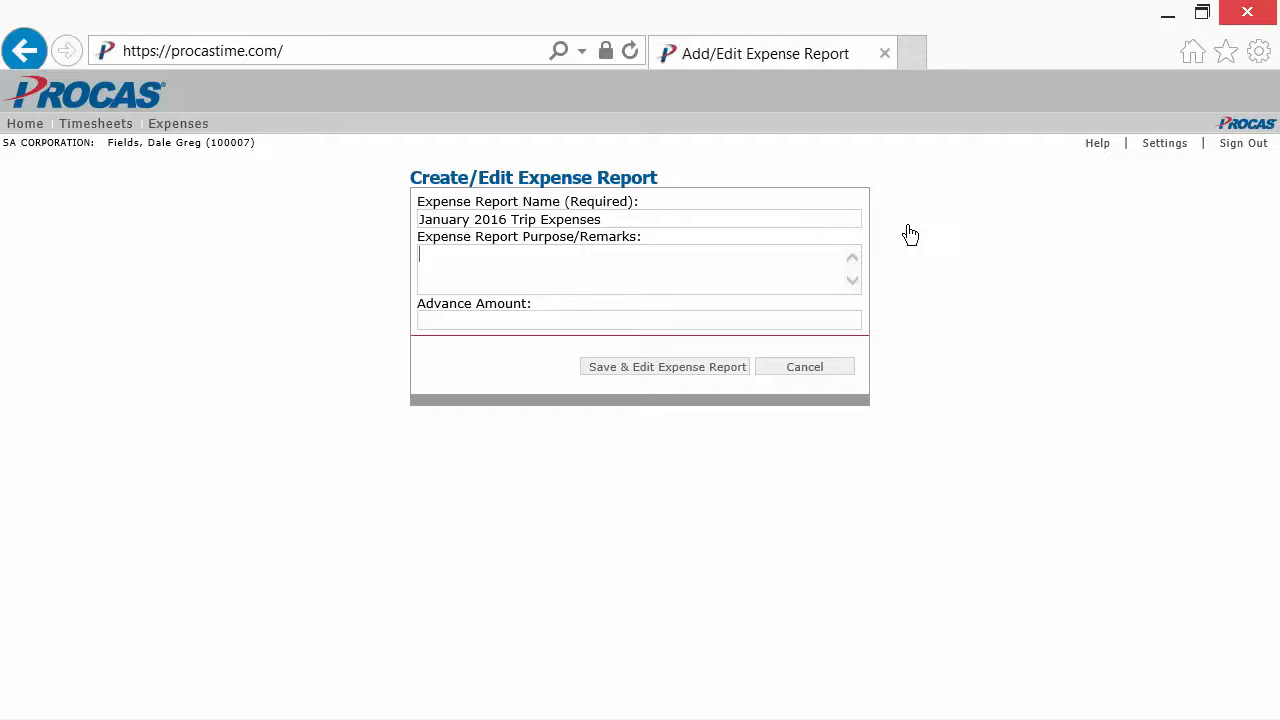
{"action": "type", "text": "Trip to Hickam"}
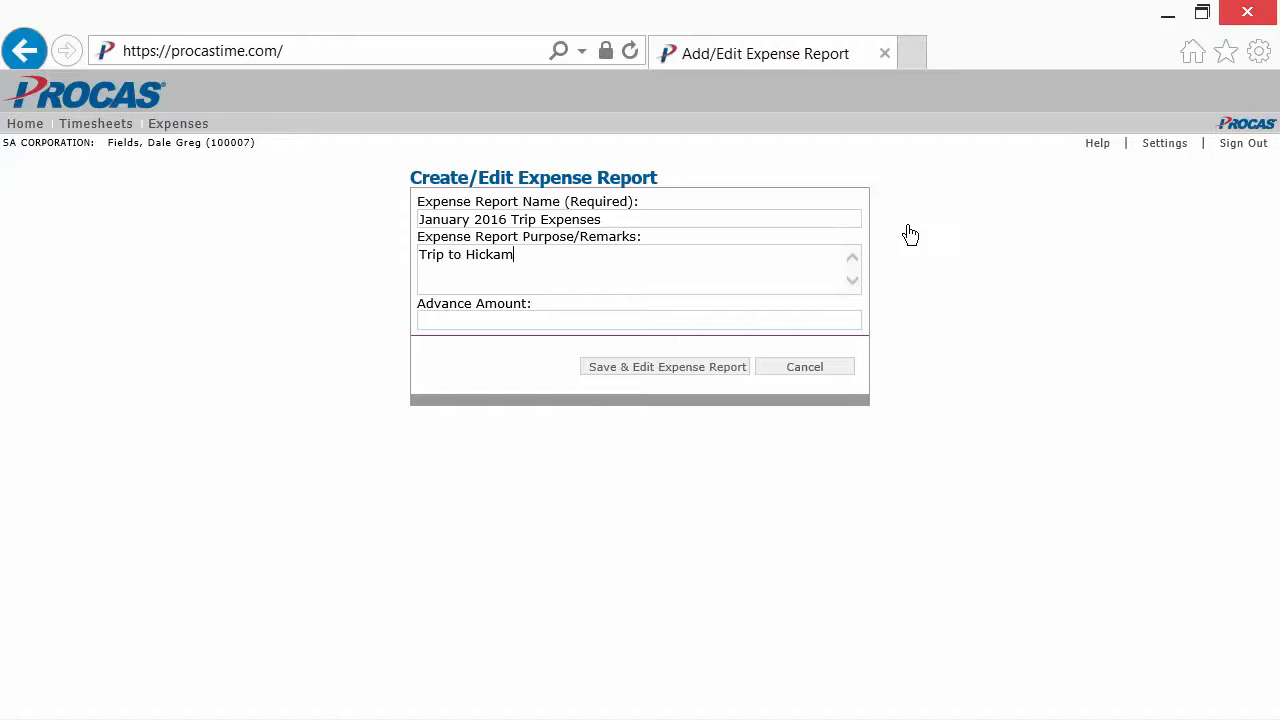
{"action": "type", "text": "AFB for site visit"}
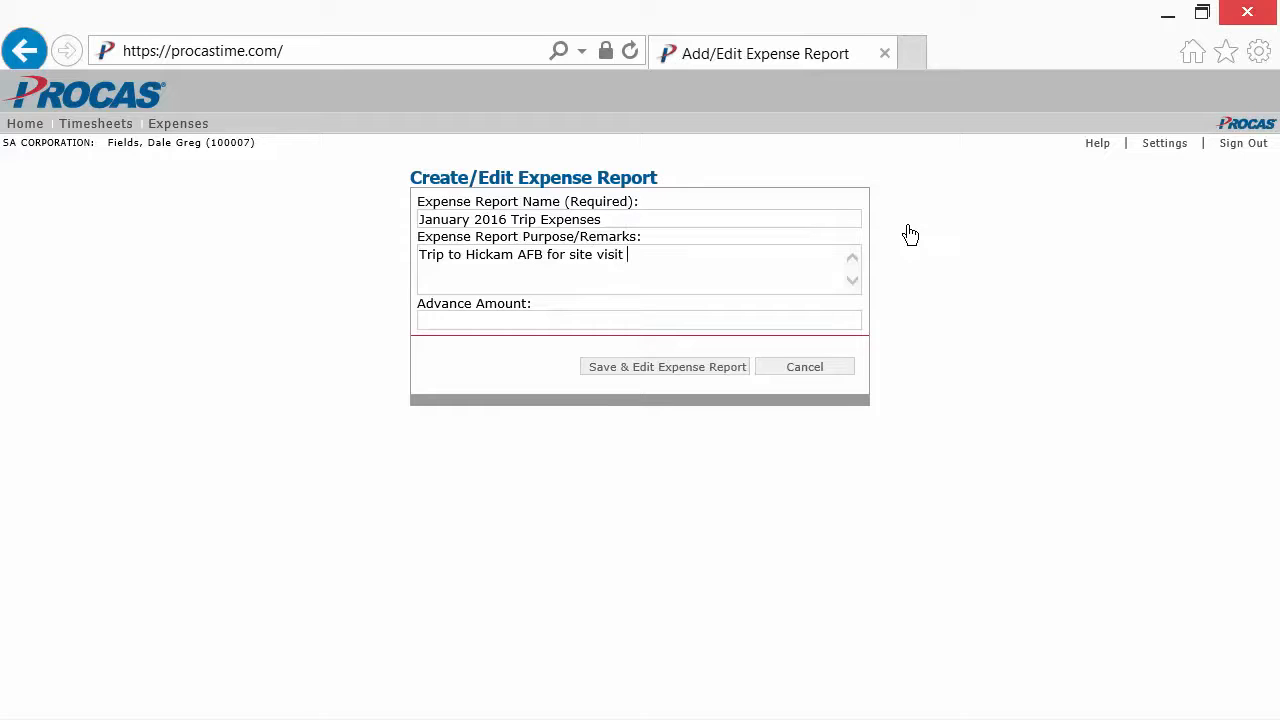
{"action": "type", "text": "with team."}
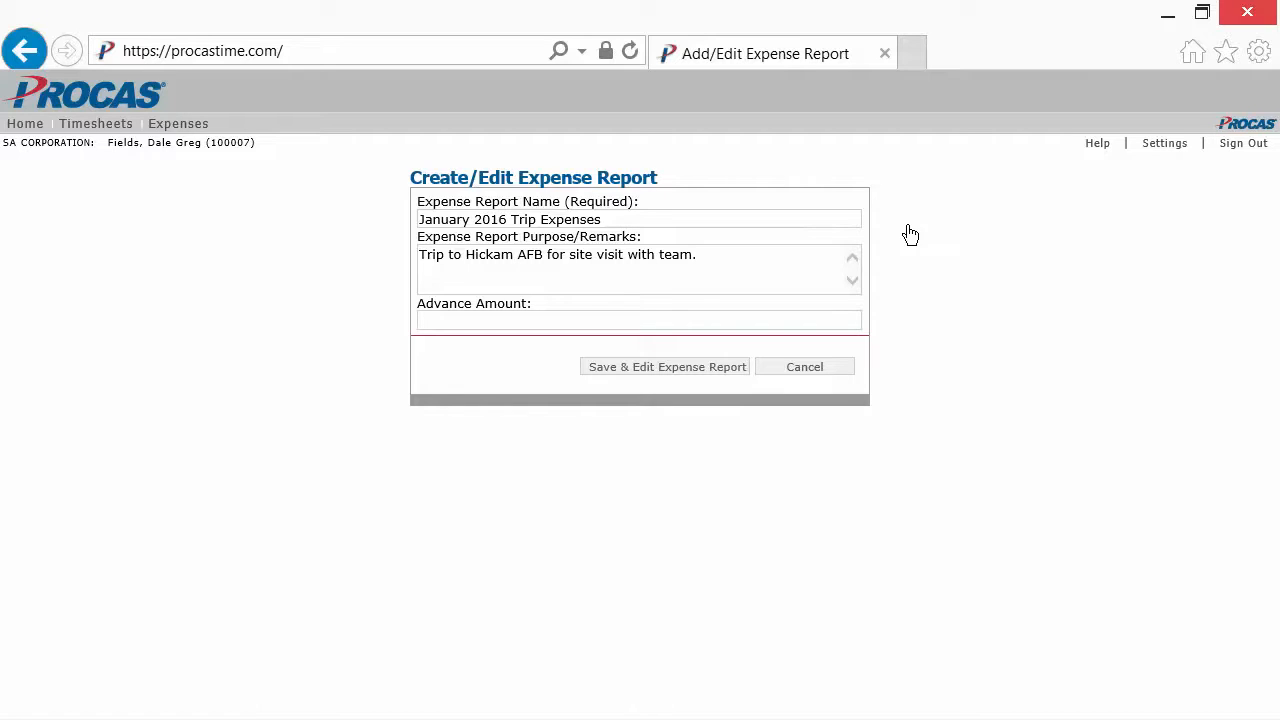
{"action": "type", "text": "100"}
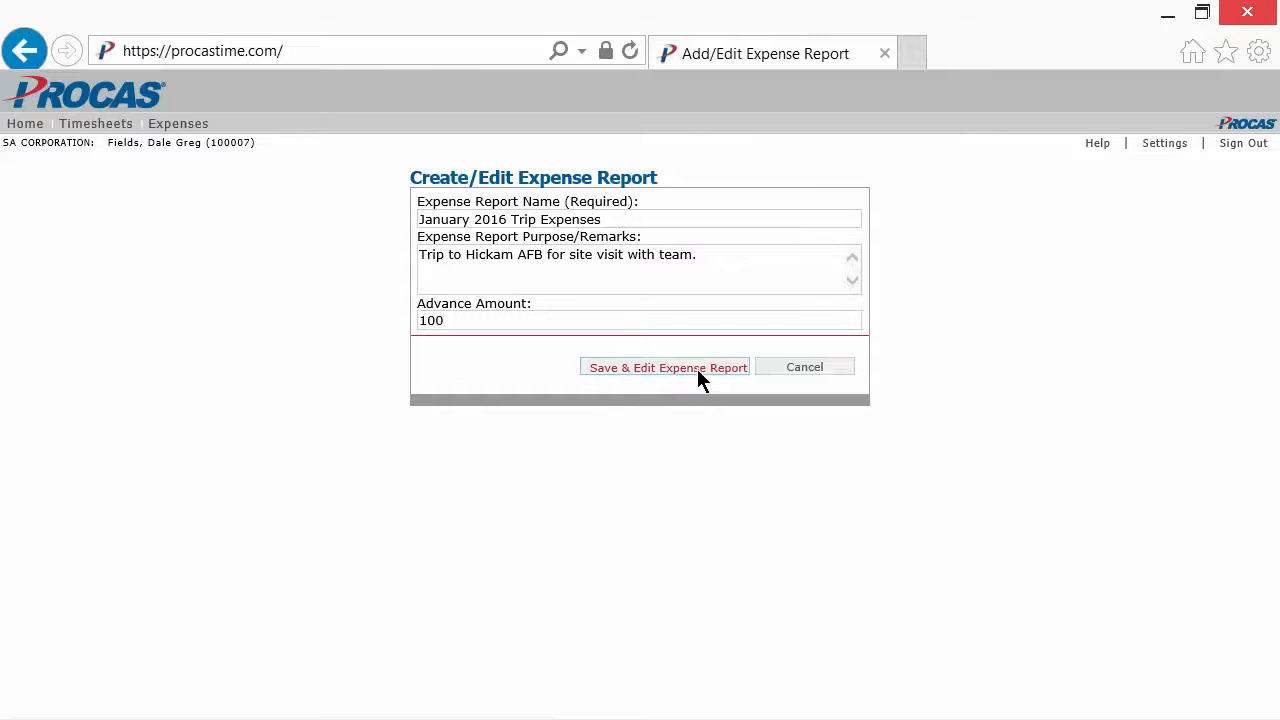
- Save the report and open its detailed expense report page
{"action": "left_click", "coordinate": [666, 368]}
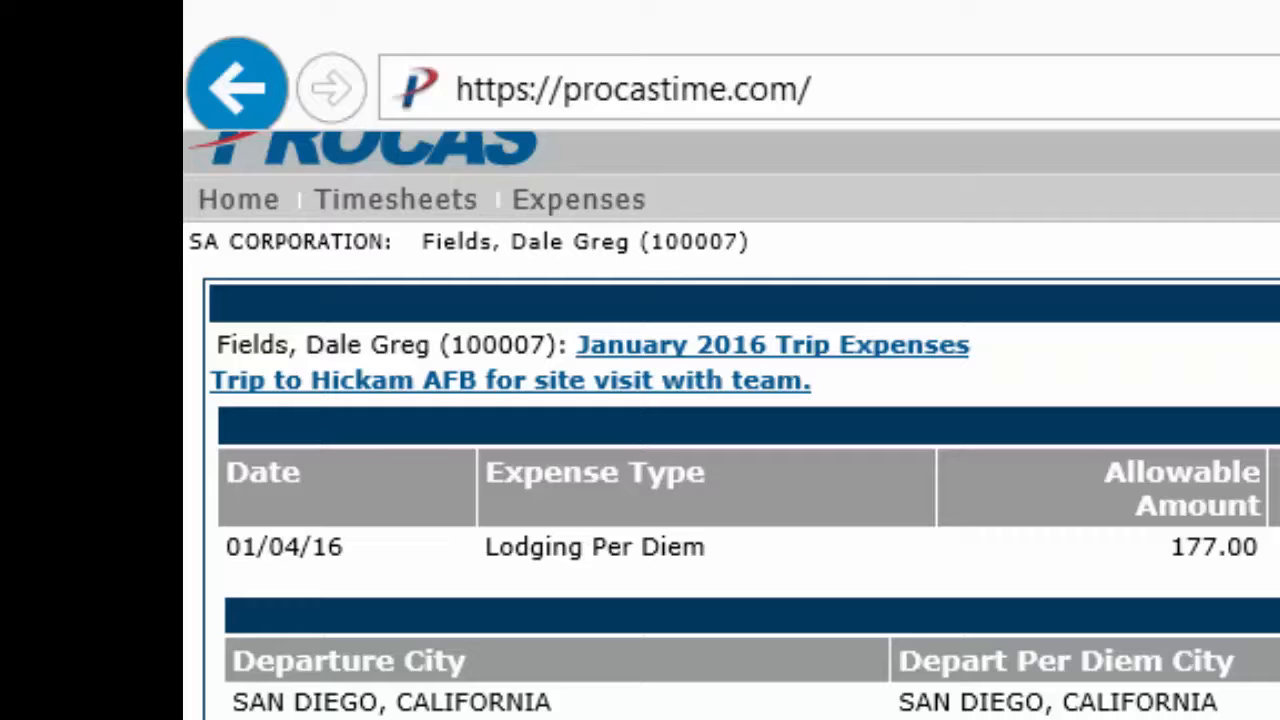
{"action": "scroll", "scroll_direction": "right", "scroll_amount": 3}
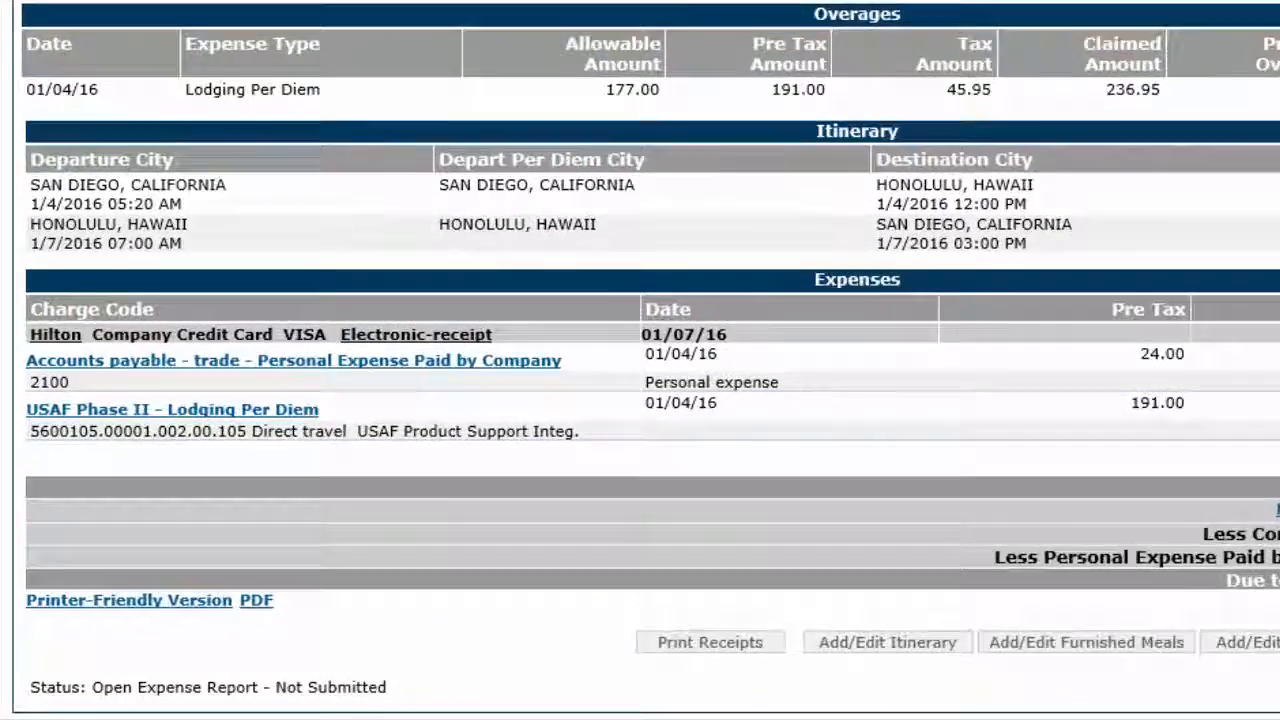
{"action": "scroll", "scroll_direction": "down", "scroll_amount": 3}
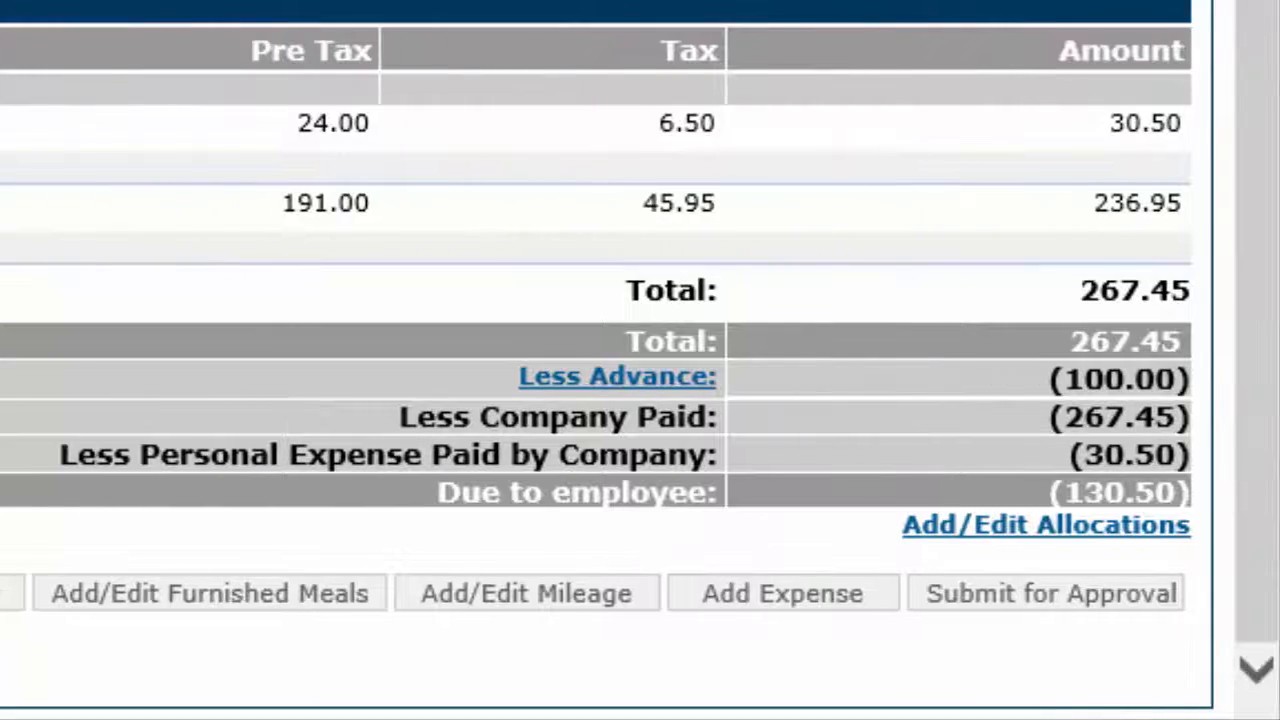
{"action": "left_click", "coordinate": [1044, 524]}
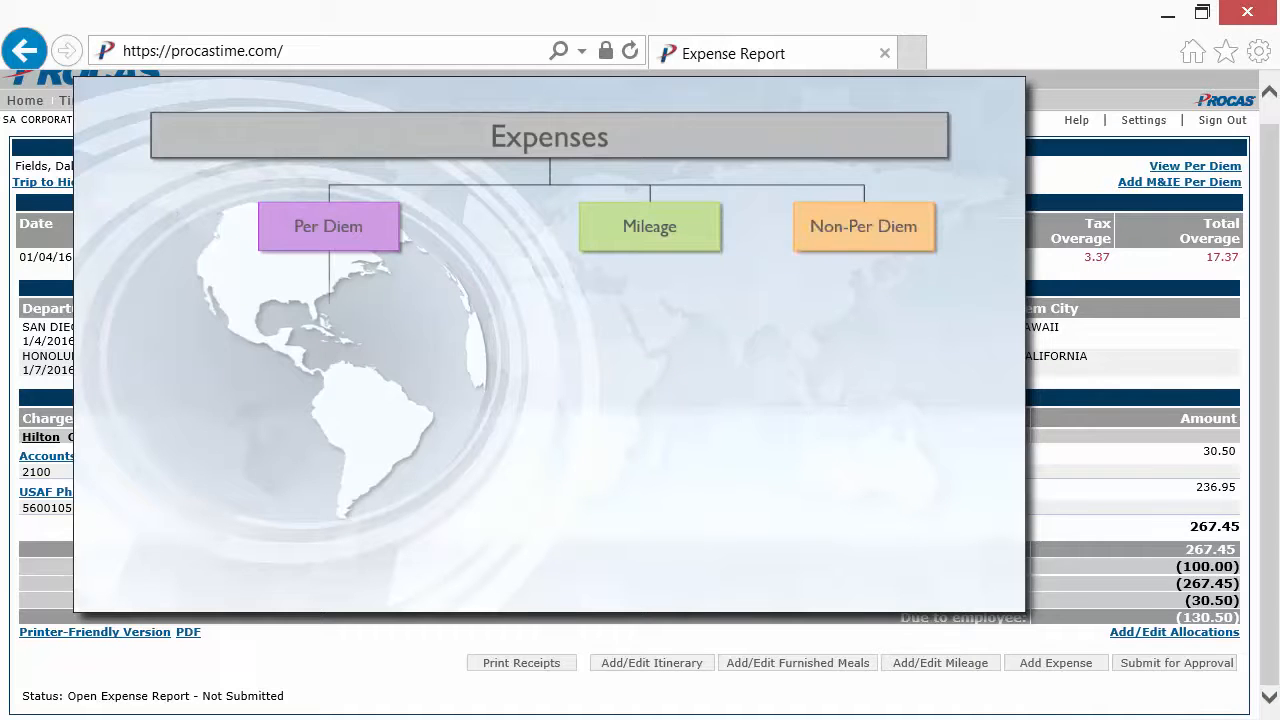
{"action": "left_click", "coordinate": [328, 226]}
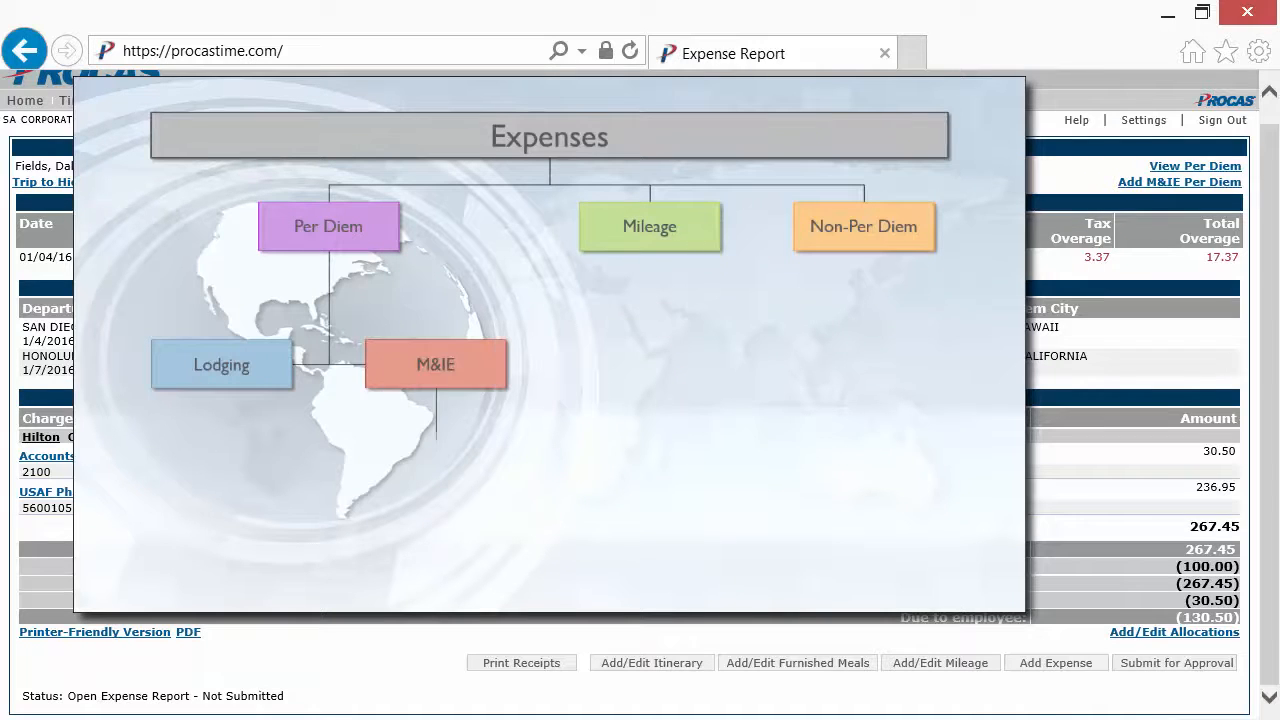
{"action": "left_click", "coordinate": [434, 364]}
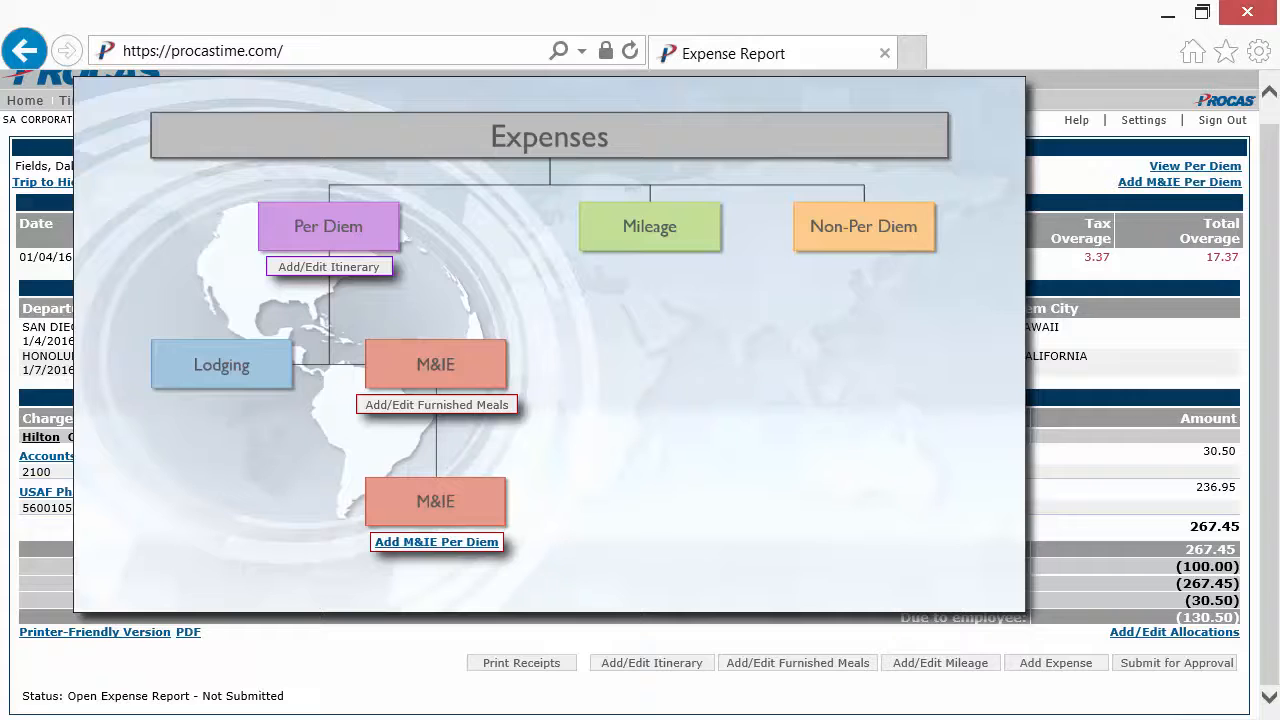
{"action": "mouse_move", "coordinate": [1056, 662]}
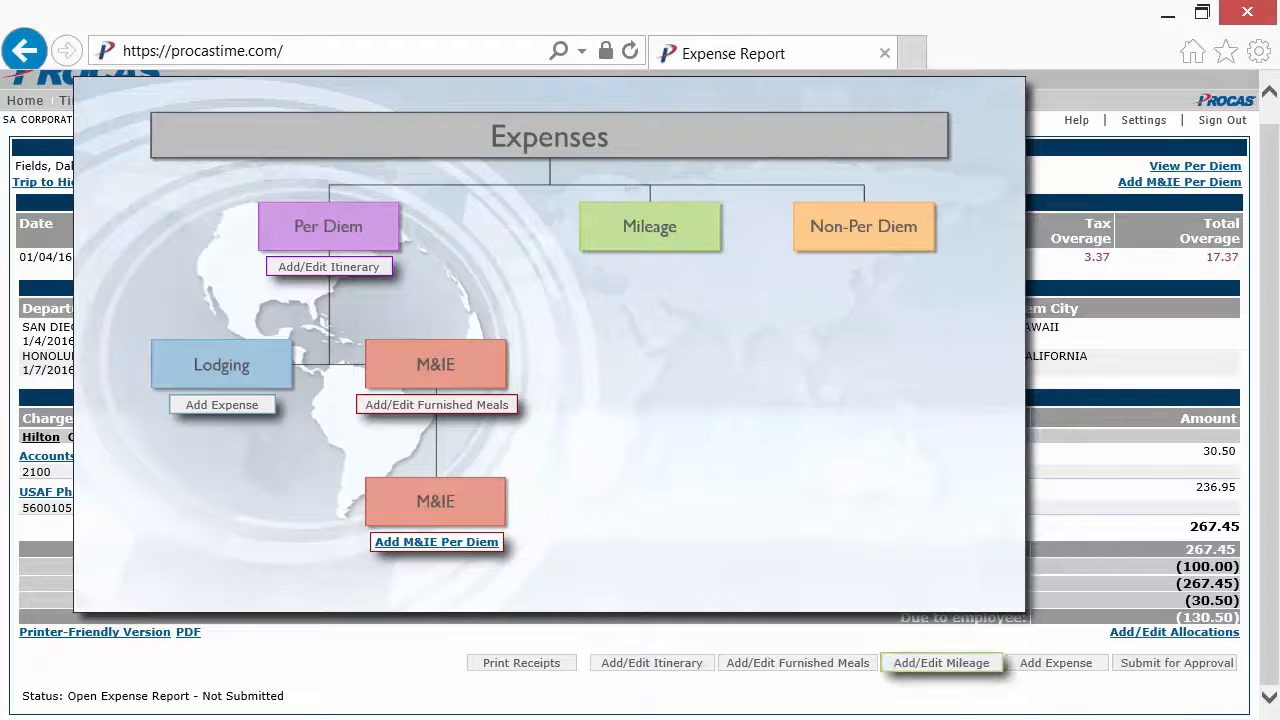
{"action": "mouse_move", "coordinate": [940, 664]}
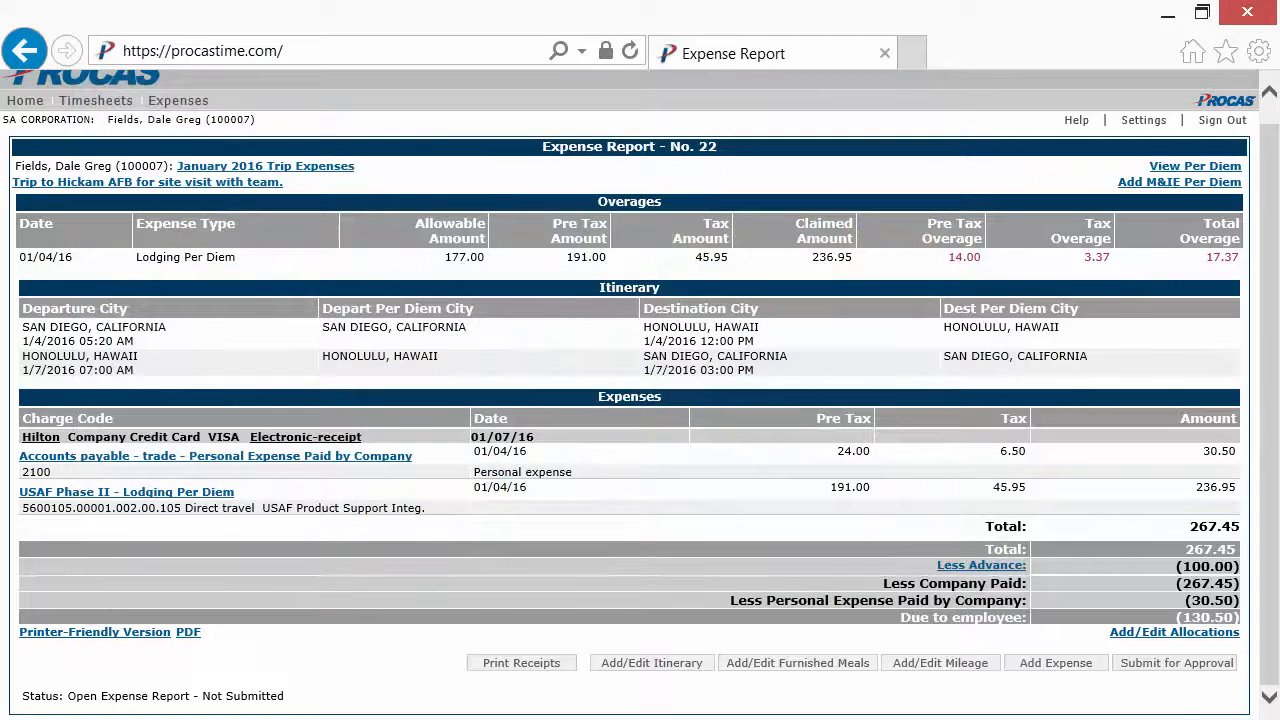
{"action": "mouse_move", "coordinate": [1176, 662]}
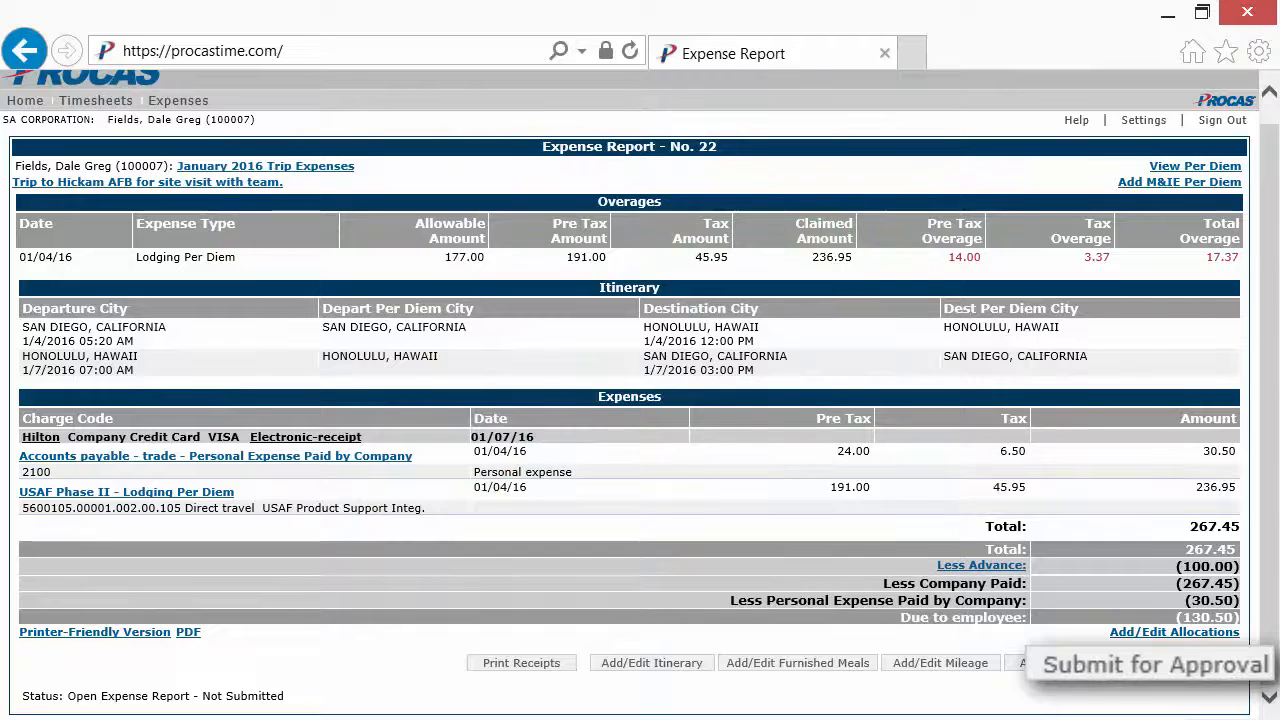